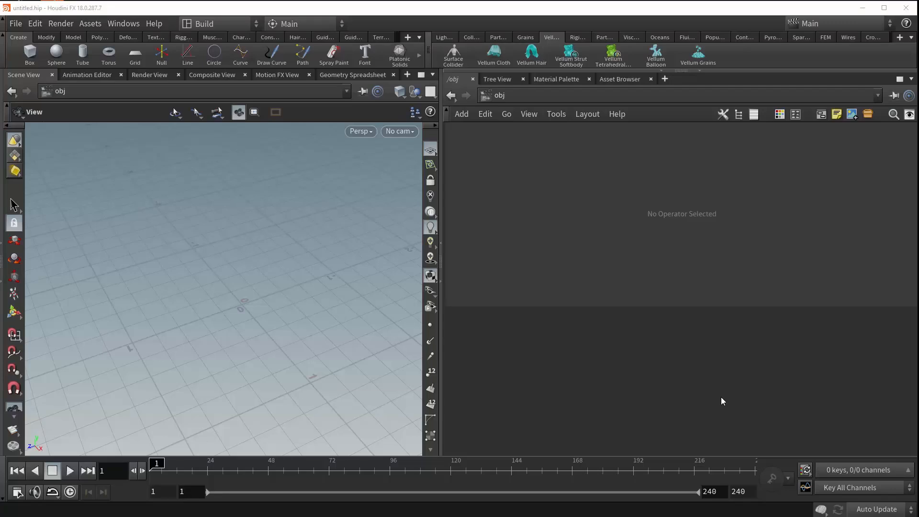
Step: Add a Geometry container geo1 in /obj and place a Null node null1 inside it
key("Tab")
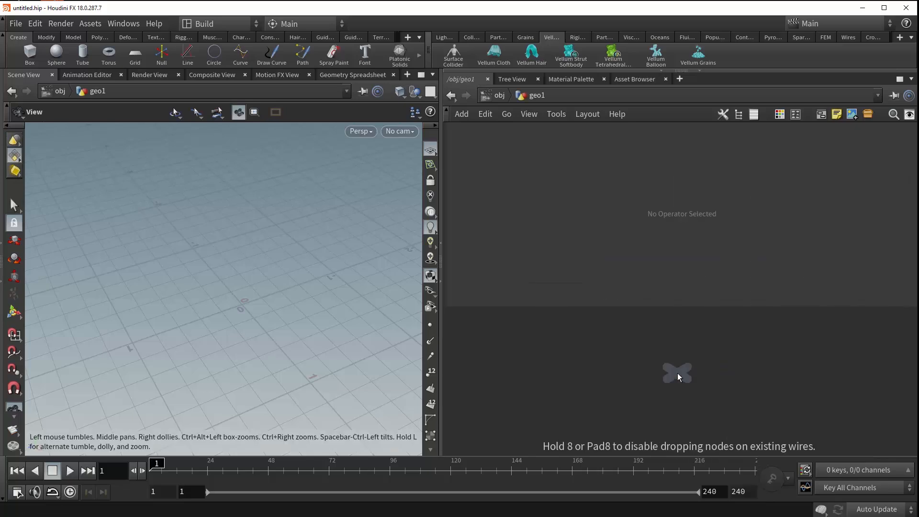
left_click(161, 52)
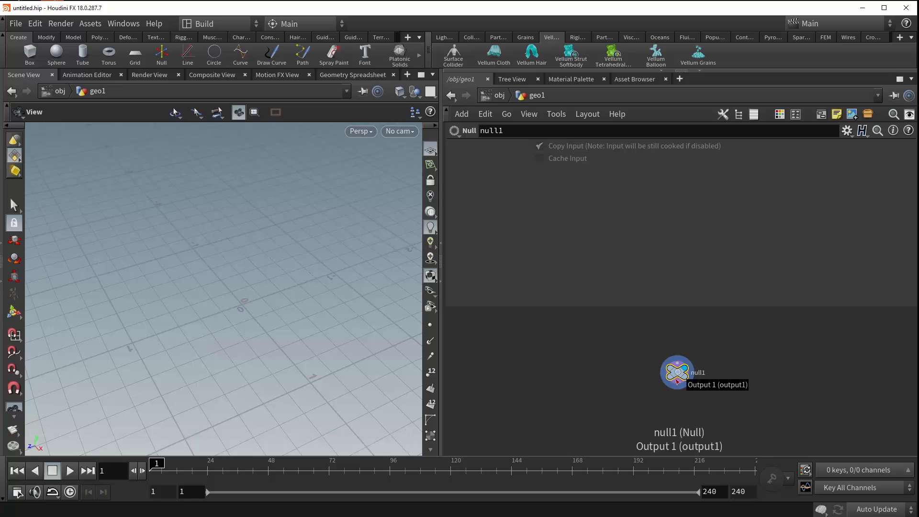
mouse_move(650, 379)
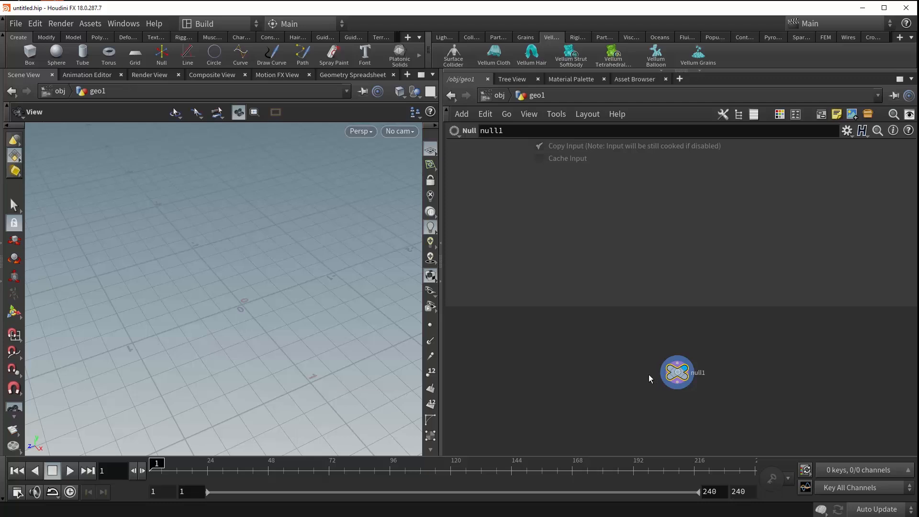
mouse_move(630, 362)
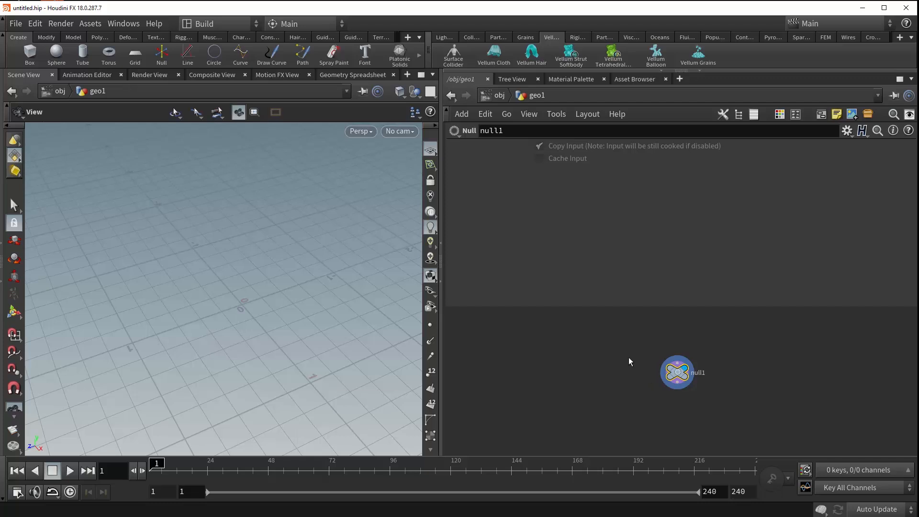
mouse_move(628, 375)
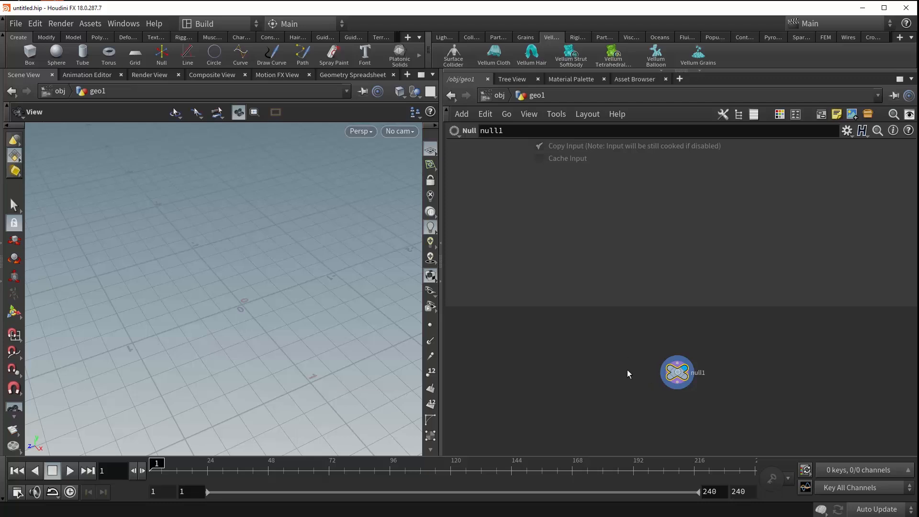
mouse_move(565, 346)
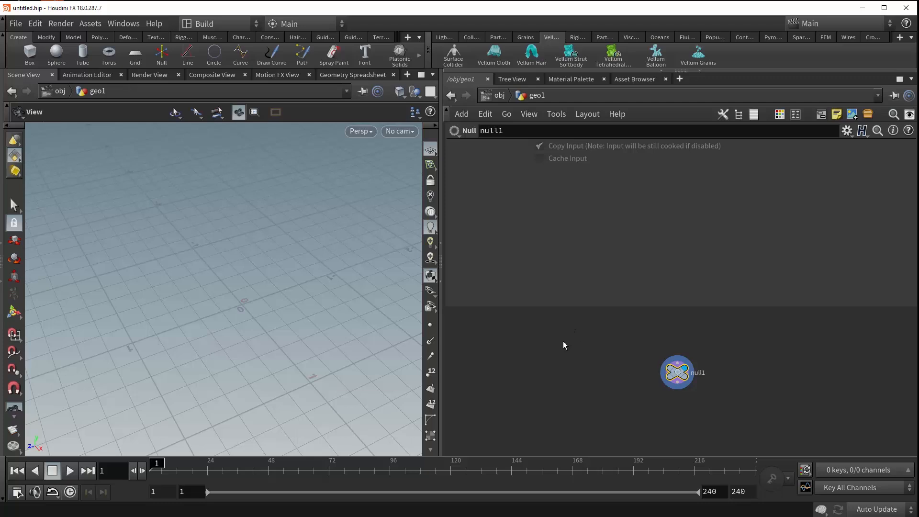
mouse_move(615, 348)
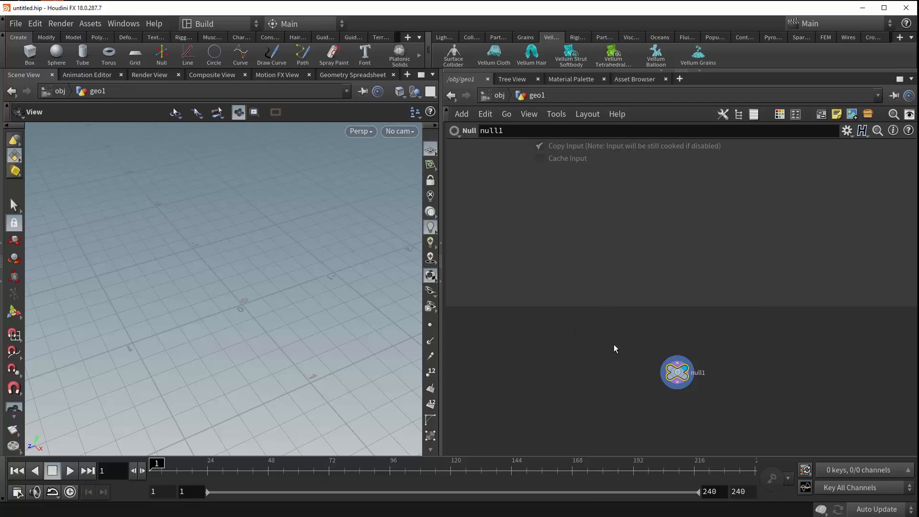
mouse_move(638, 391)
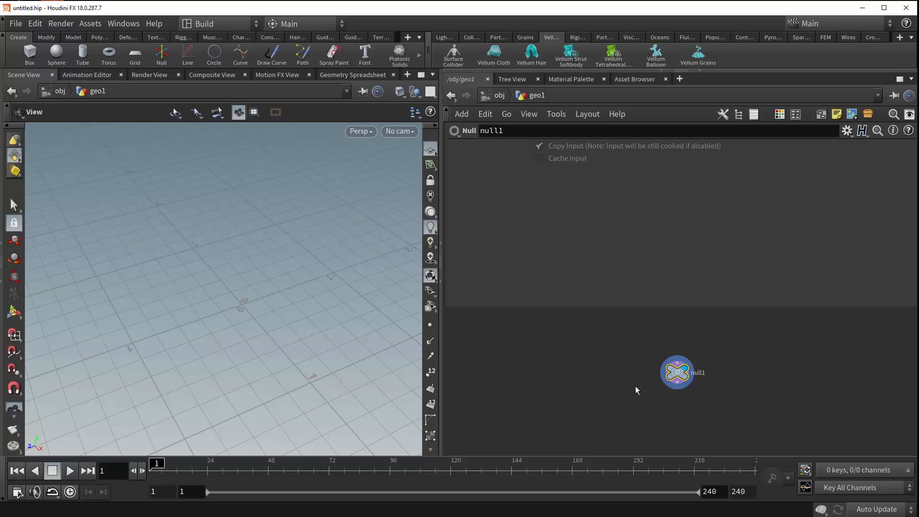
mouse_move(723, 332)
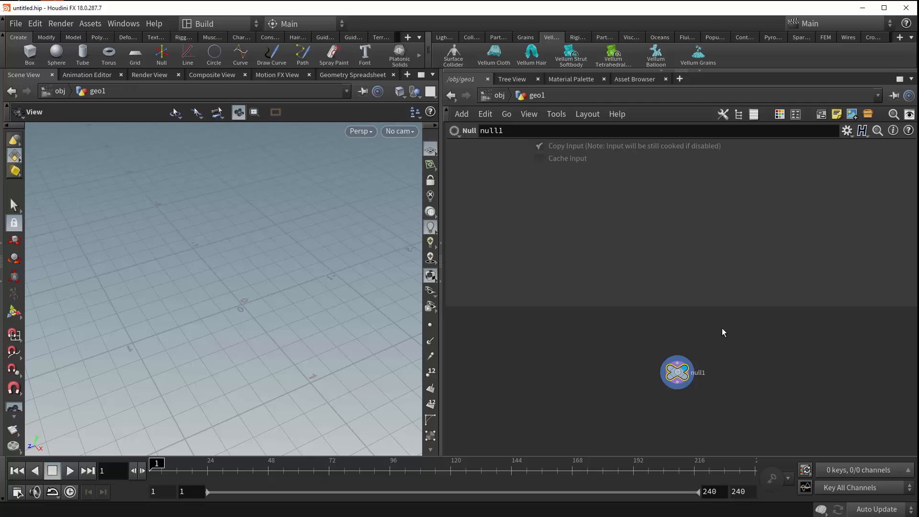
Step: Add a polygon Sphere in geo1 and make it a Vellum Strut Softbody
key("Tab")
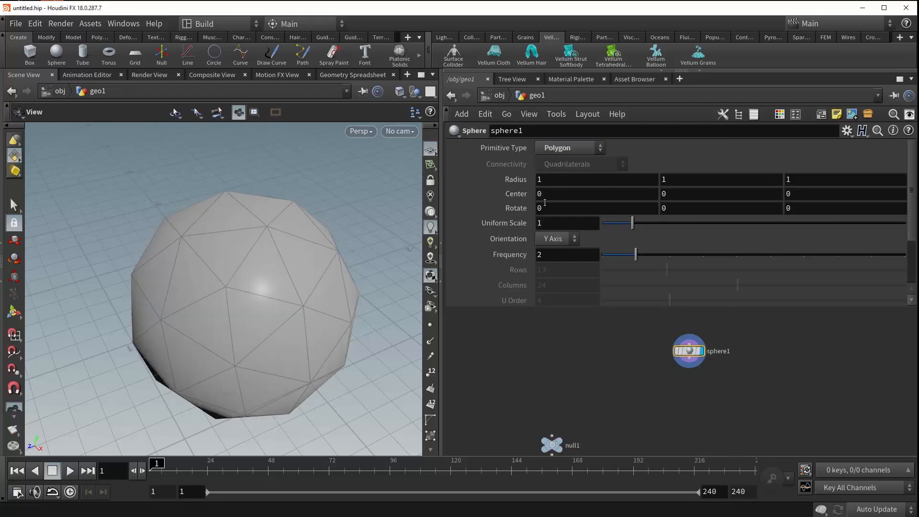
mouse_move(550, 38)
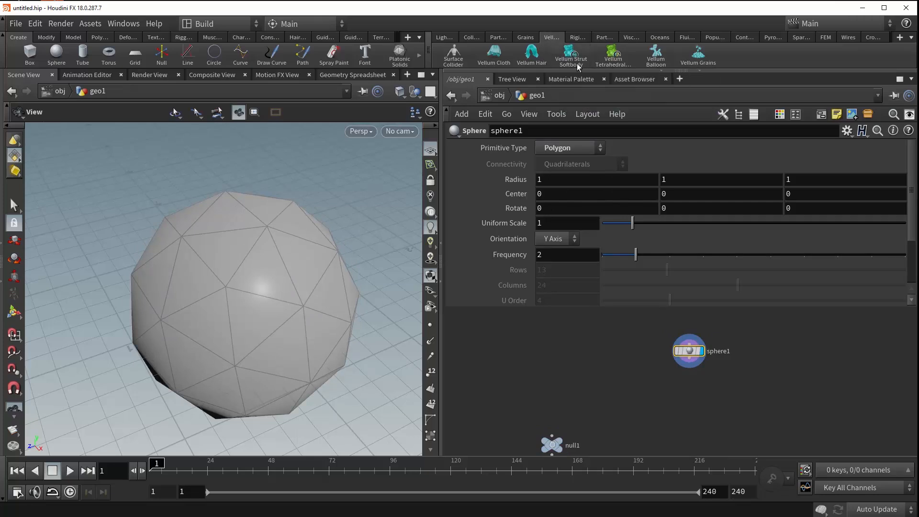
left_click(571, 53)
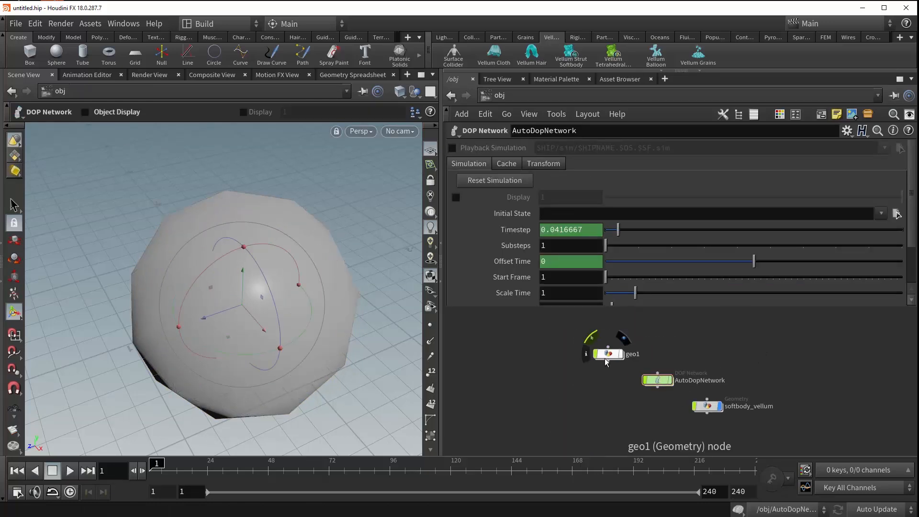
Step: Dive into geo1 to view the stretch-cloth and strut constraint nodes with GEO and CON nulls
double_click(608, 354)
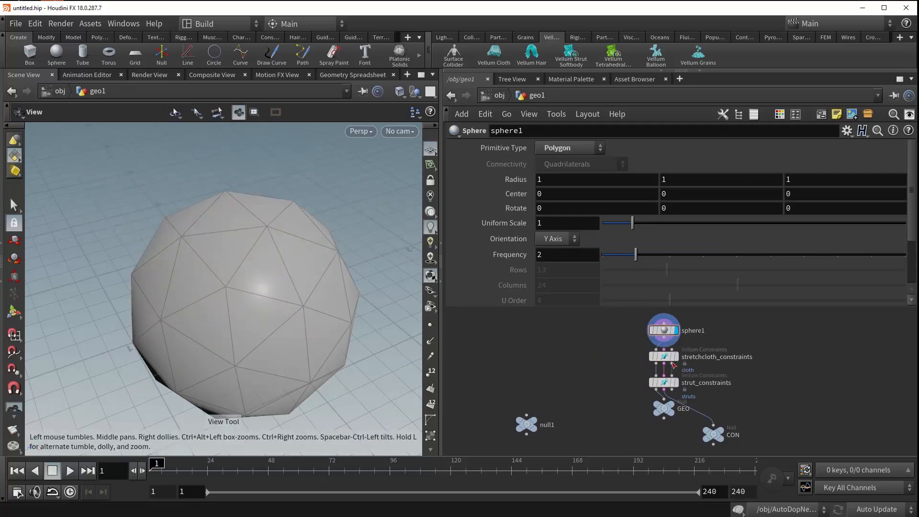
mouse_move(667, 414)
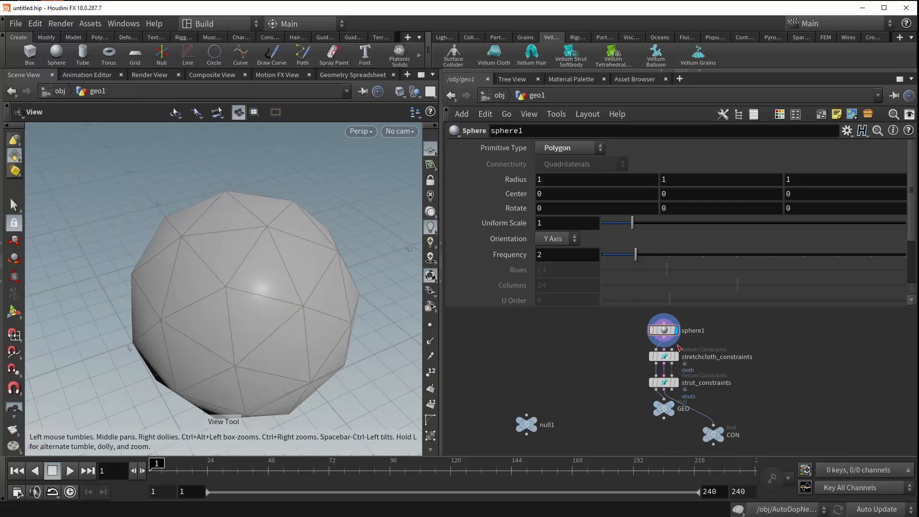
mouse_move(772, 410)
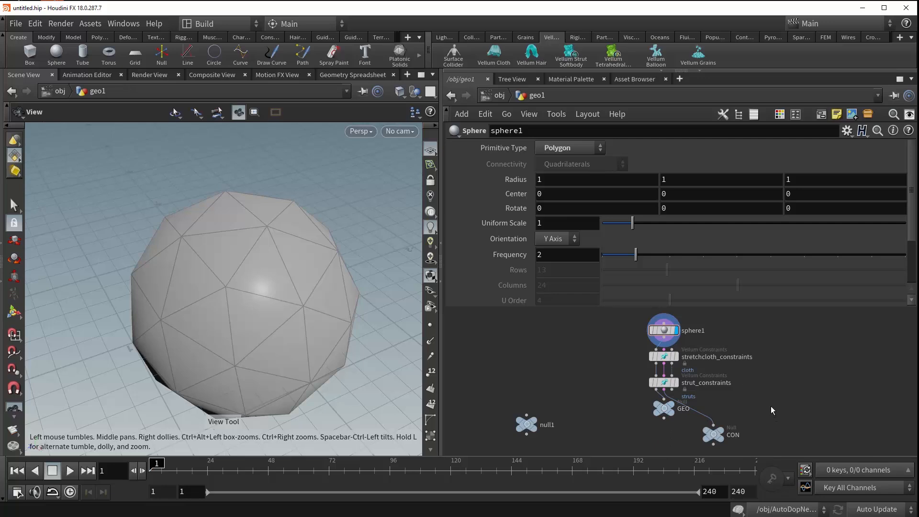
mouse_move(753, 402)
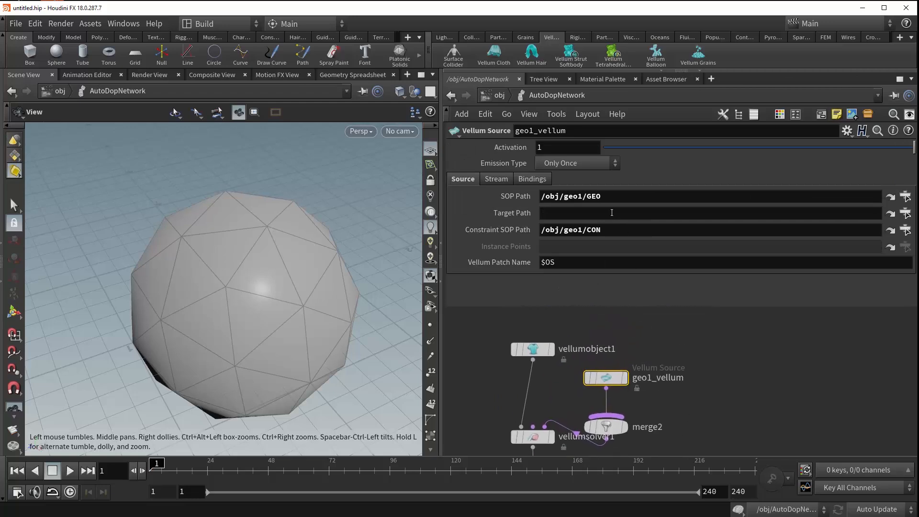
mouse_move(662, 257)
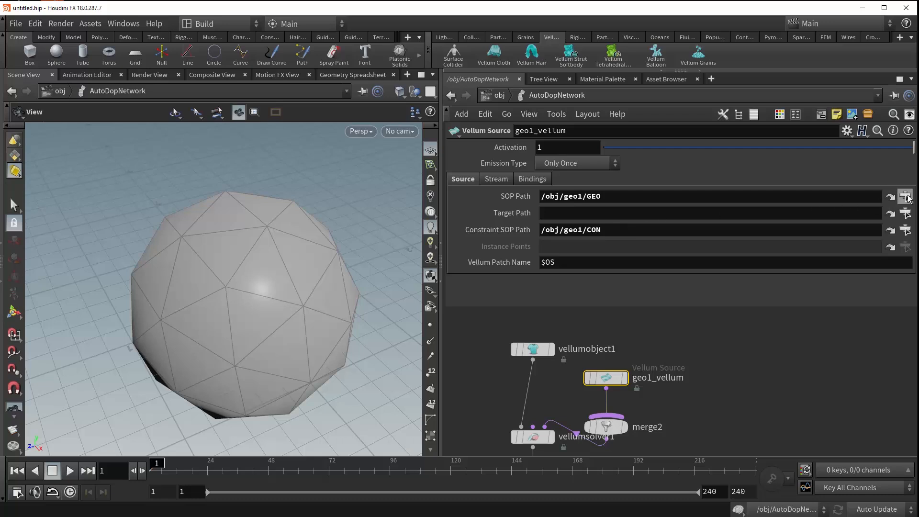
left_click(906, 198)
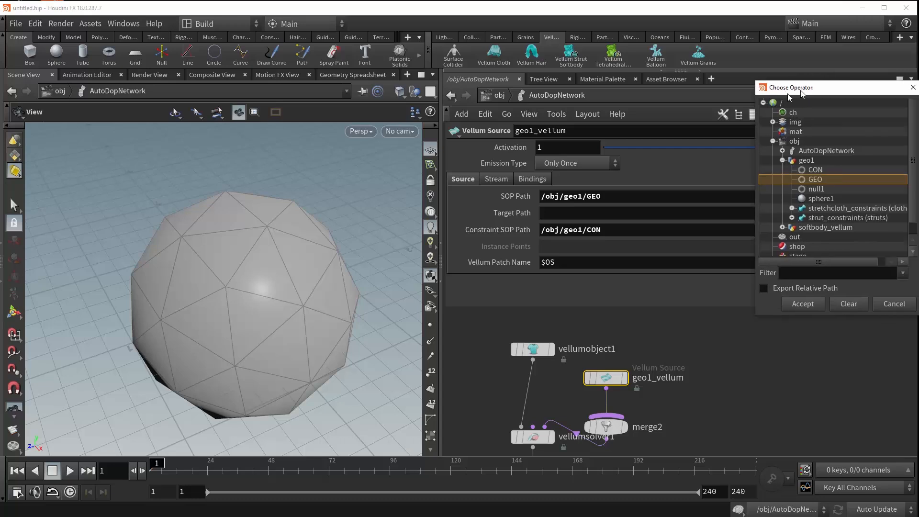
left_click_drag(826, 87, 710, 85)
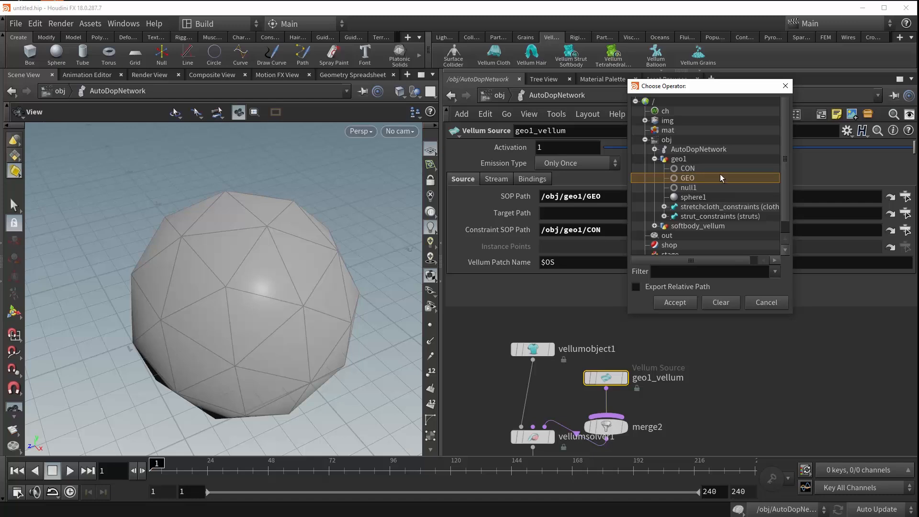
mouse_move(690, 180)
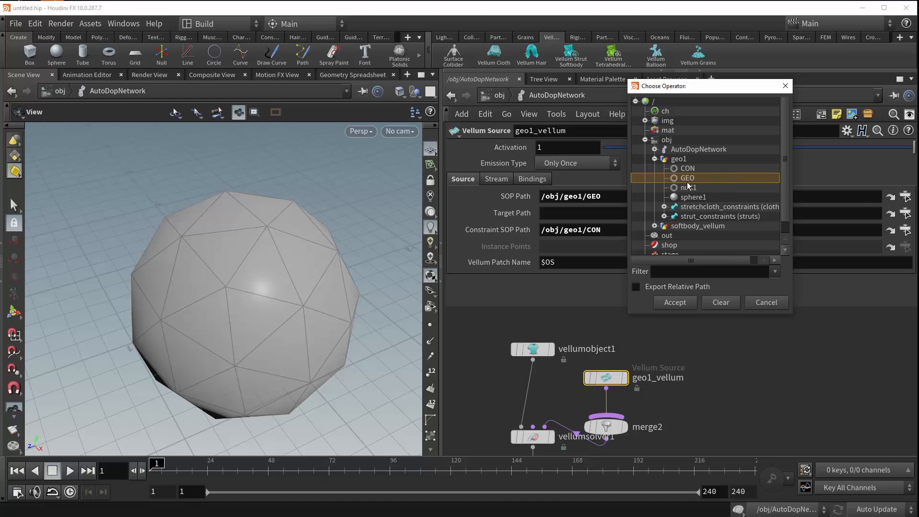
mouse_move(693, 178)
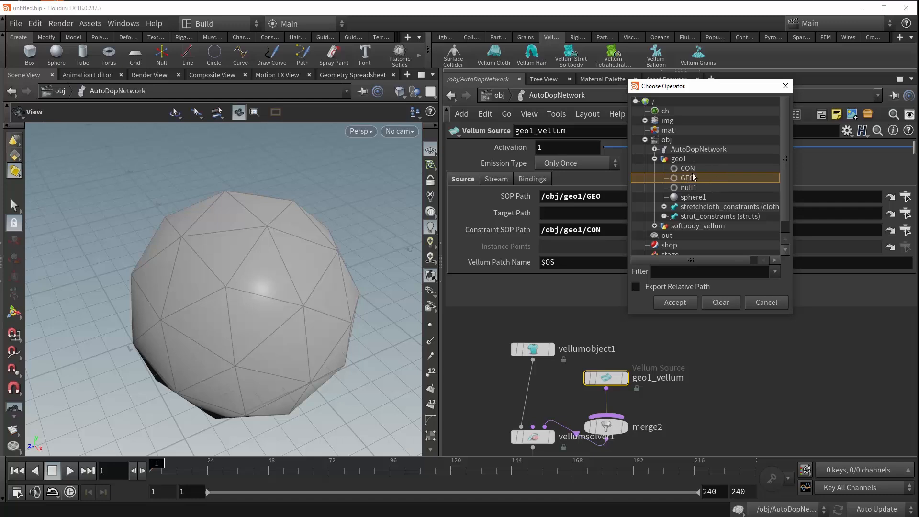
mouse_move(696, 170)
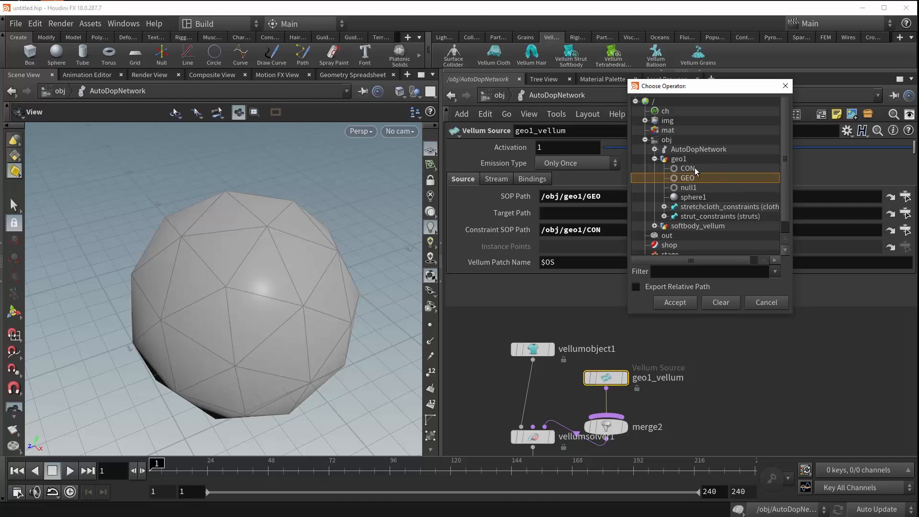
left_click(675, 302)
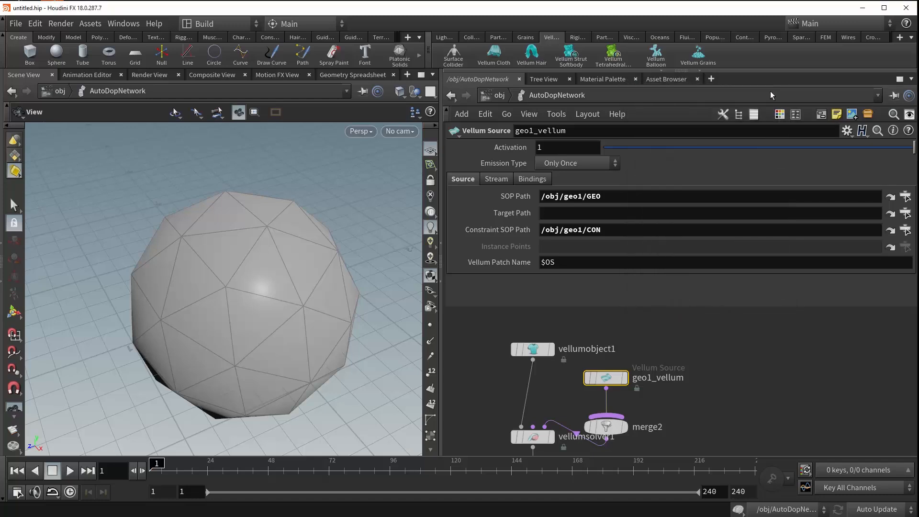
mouse_move(676, 59)
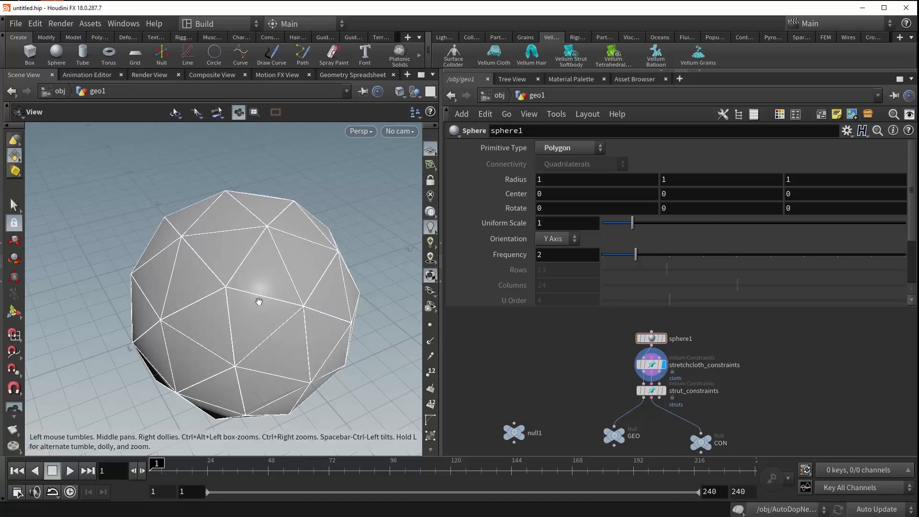
Step: Return to geo1 and wire null1 from strut_constraints, showing the constraint wireframe
left_click_drag(259, 301, 251, 337)
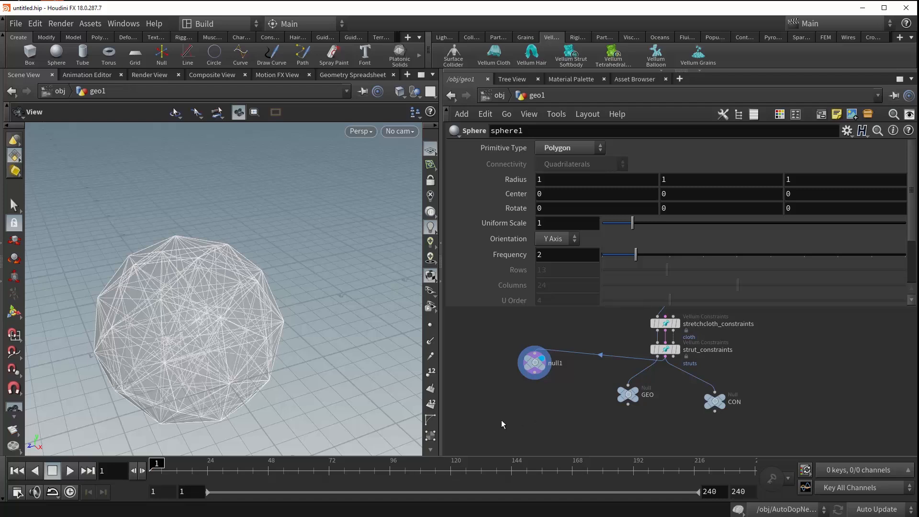
Step: Display null1's parameters and bring up its parameter-interface gear menu
left_click(534, 363)
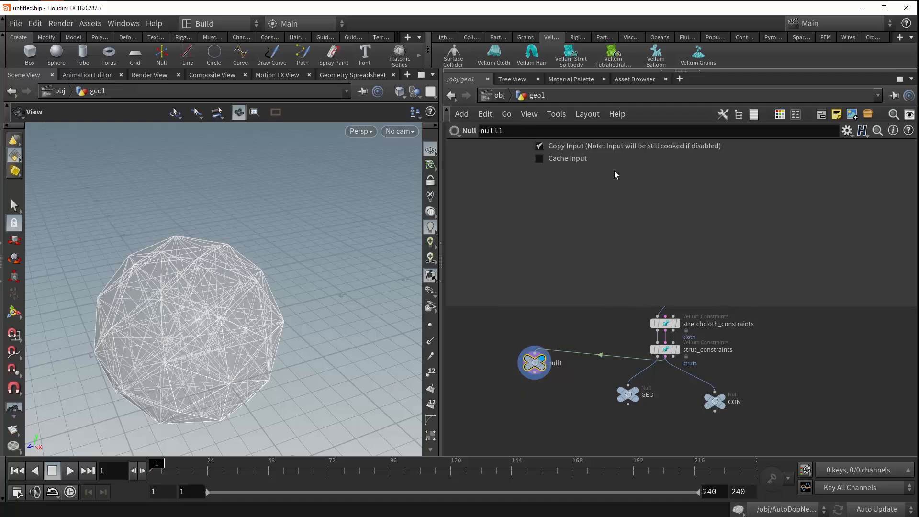
mouse_move(612, 212)
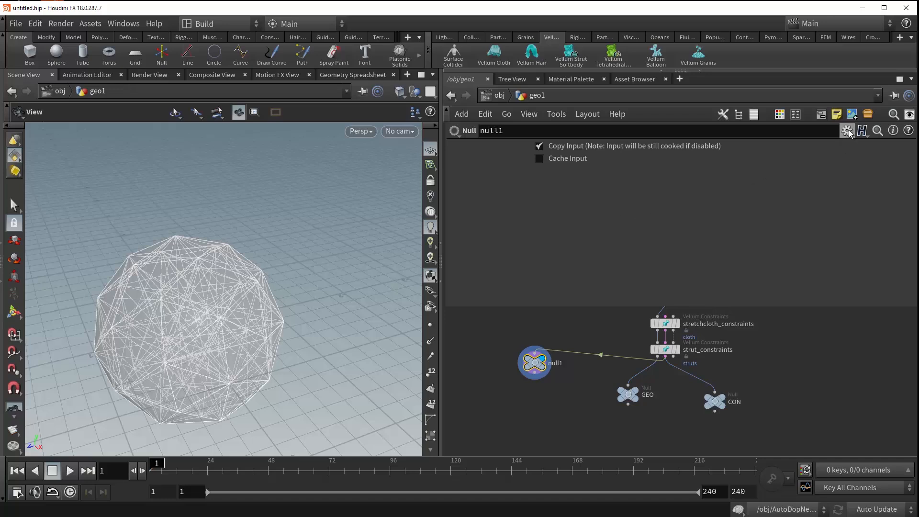
left_click(847, 131)
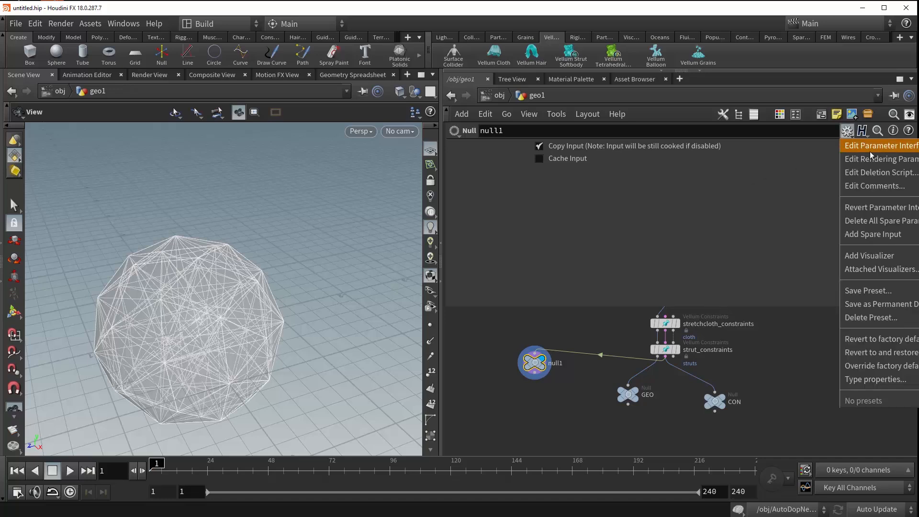
Step: Add a Float spare parameter labelled Label to null1 via Edit Parameter Interface
left_click(879, 145)
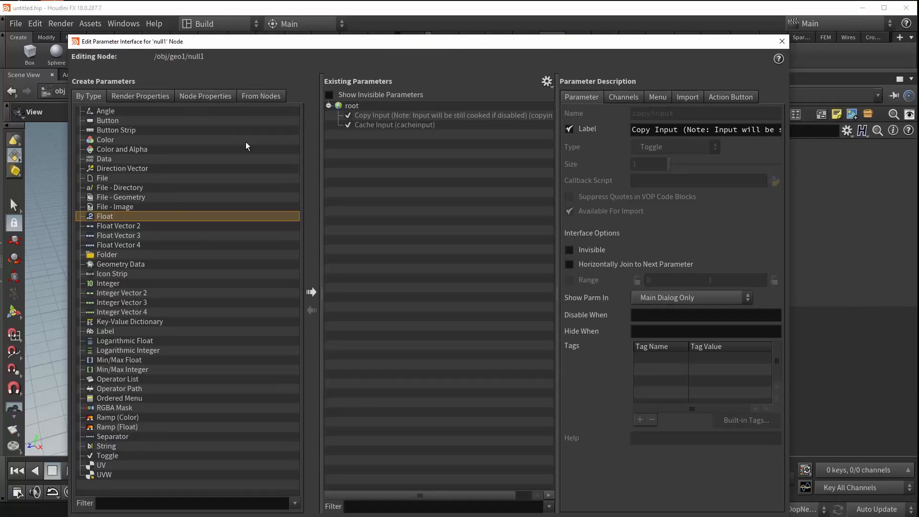
mouse_move(199, 204)
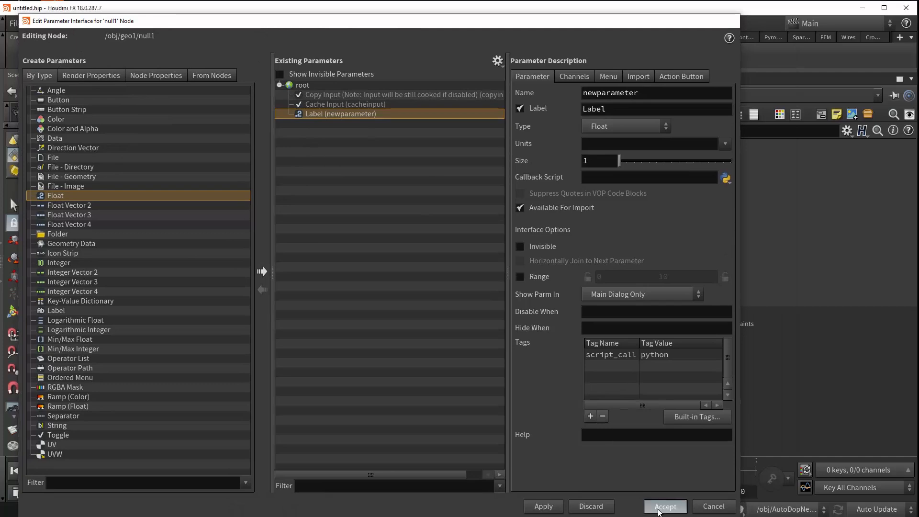
left_click(666, 507)
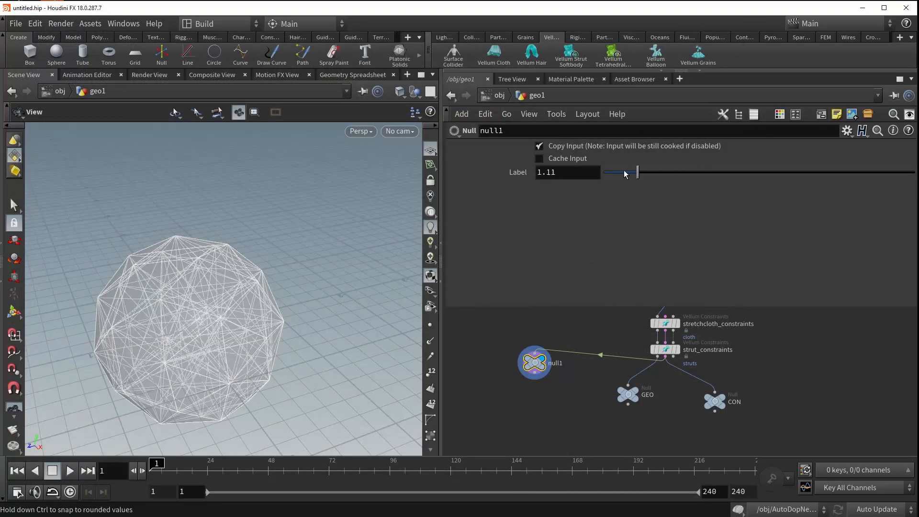
Step: Raise null1's Label to 4.15 and display sphere1's parameters
left_click_drag(632, 171, 731, 171)
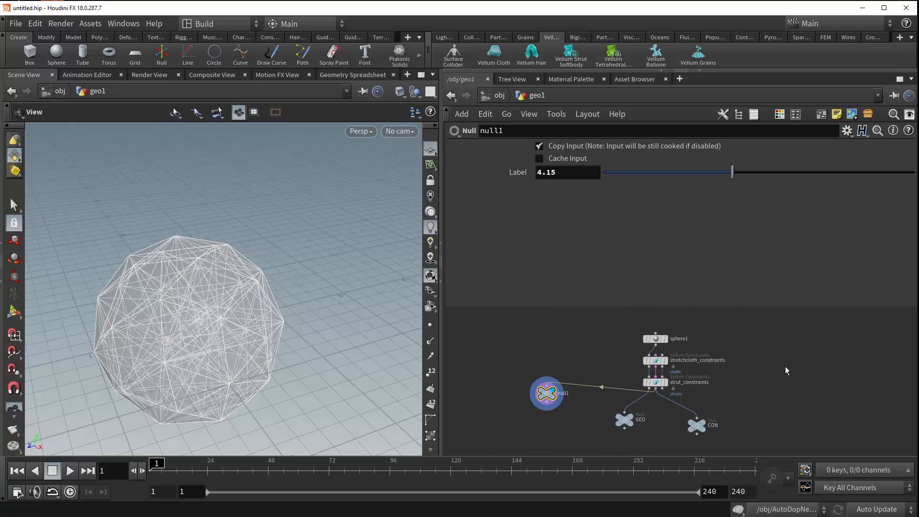
mouse_move(713, 448)
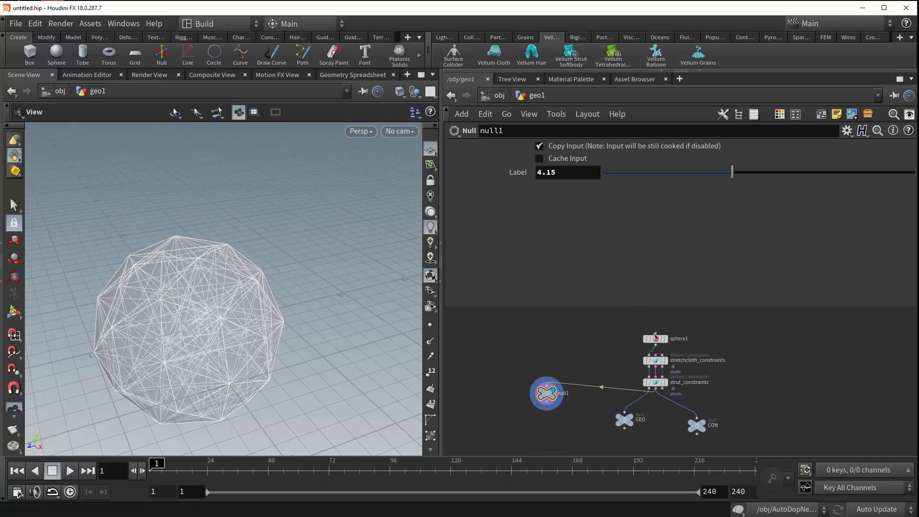
mouse_move(550, 362)
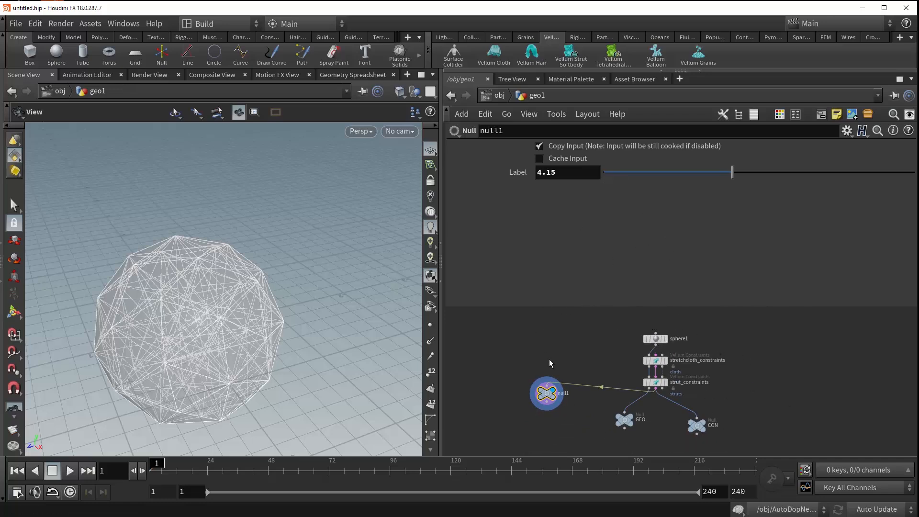
mouse_move(519, 337)
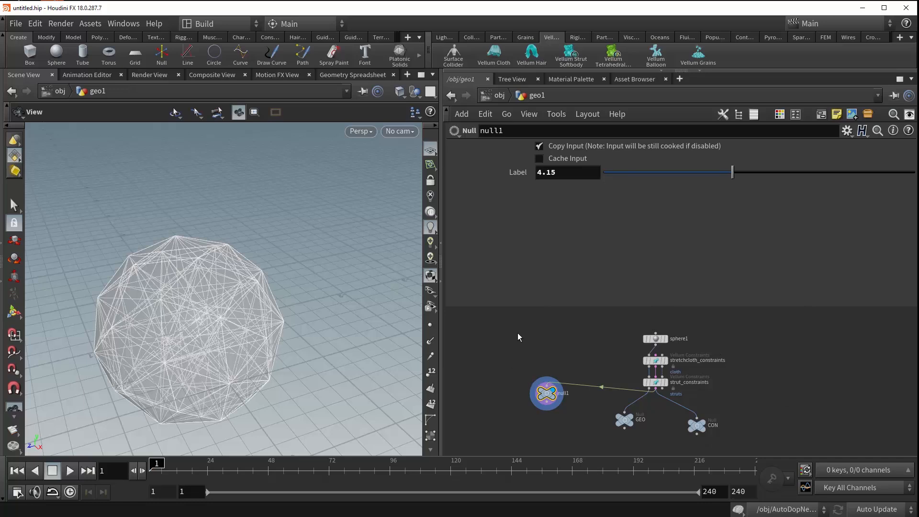
mouse_move(628, 386)
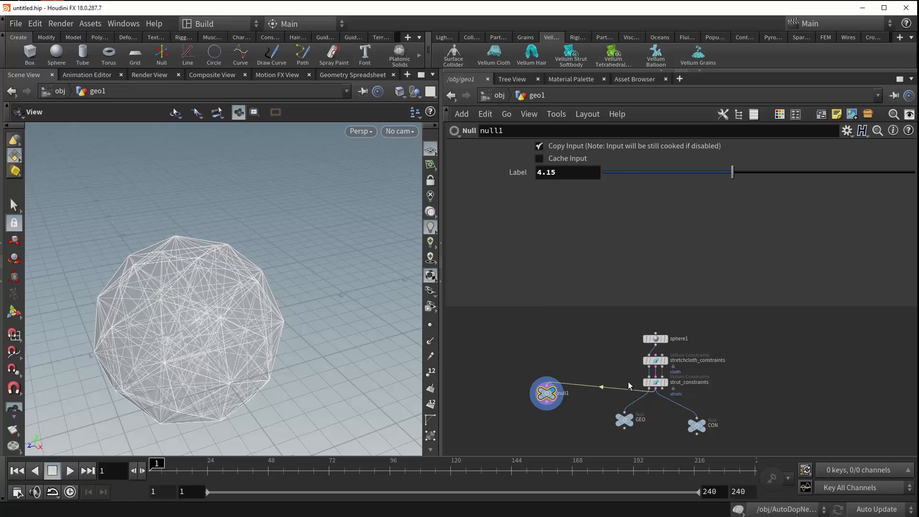
left_click(655, 338)
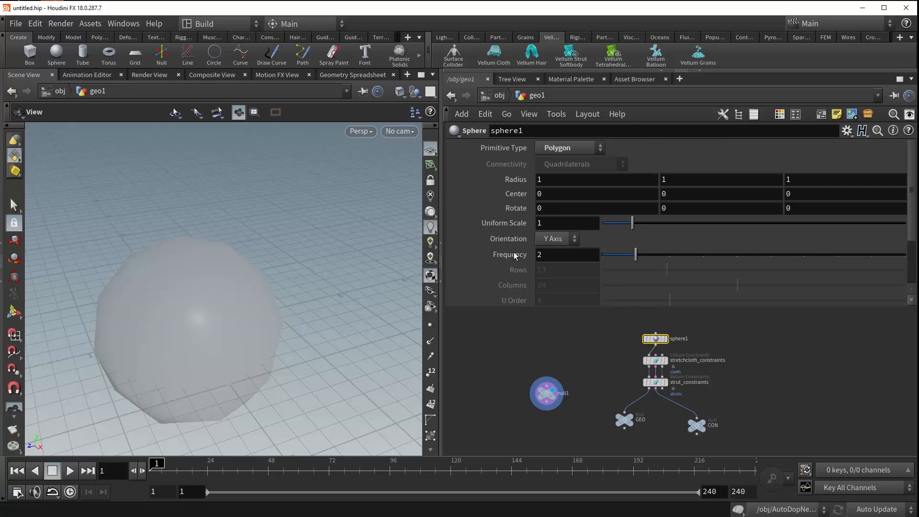
Step: Link sphere1's Uniform Scale to null1's Label by relative reference and lower Label to 0.55
left_click(546, 394)
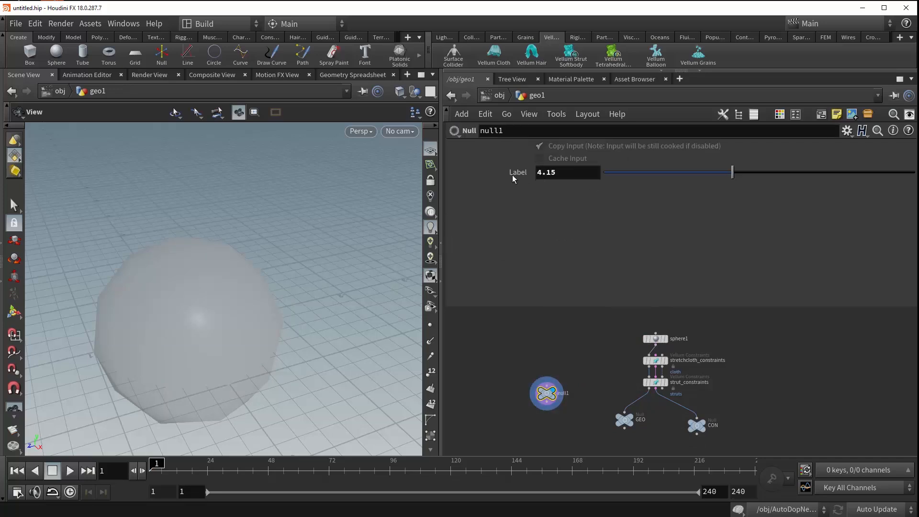
right_click(568, 172)
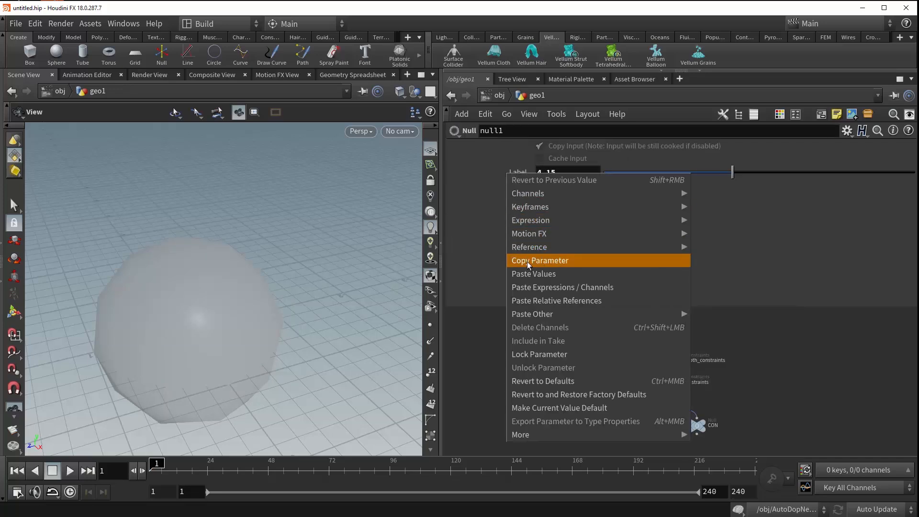
left_click(541, 261)
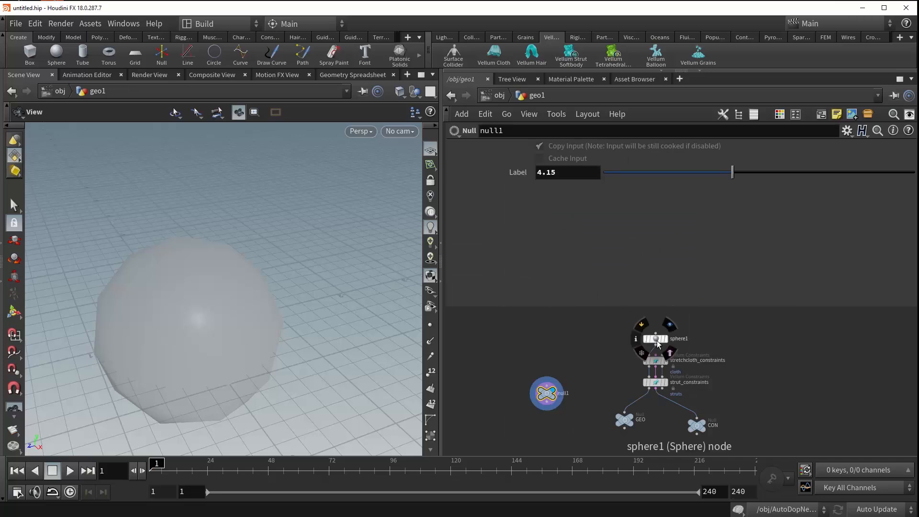
left_click(655, 339)
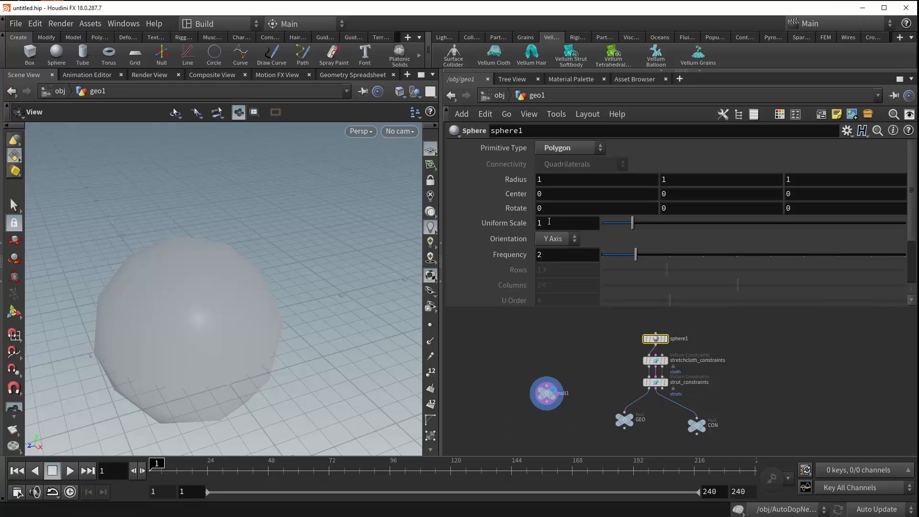
right_click(563, 222)
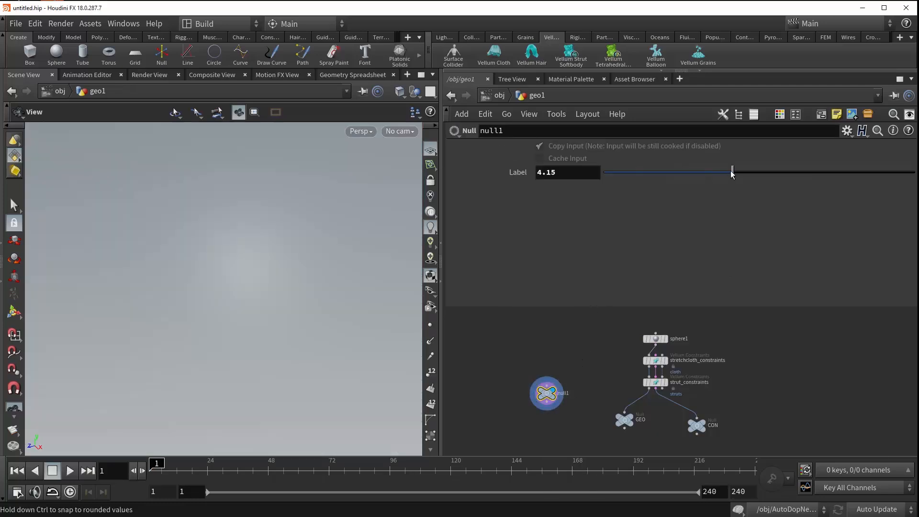
left_click_drag(730, 172, 620, 171)
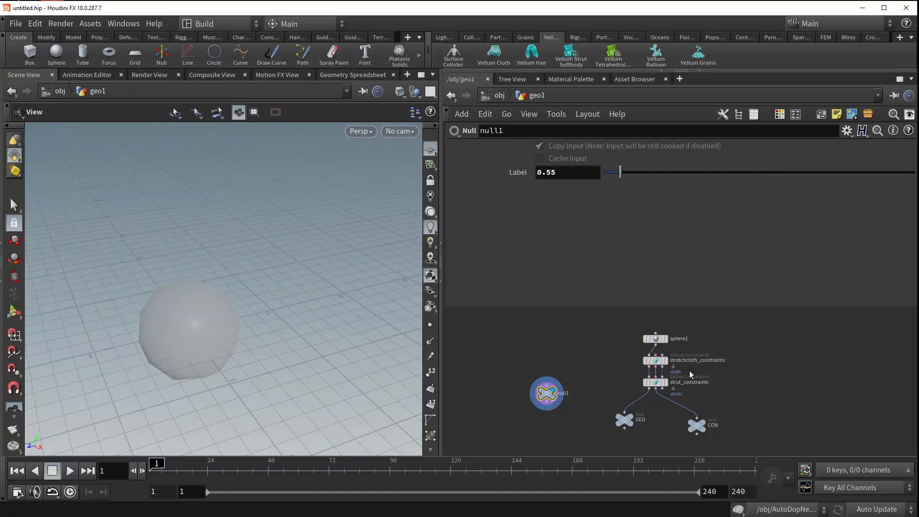
mouse_move(532, 246)
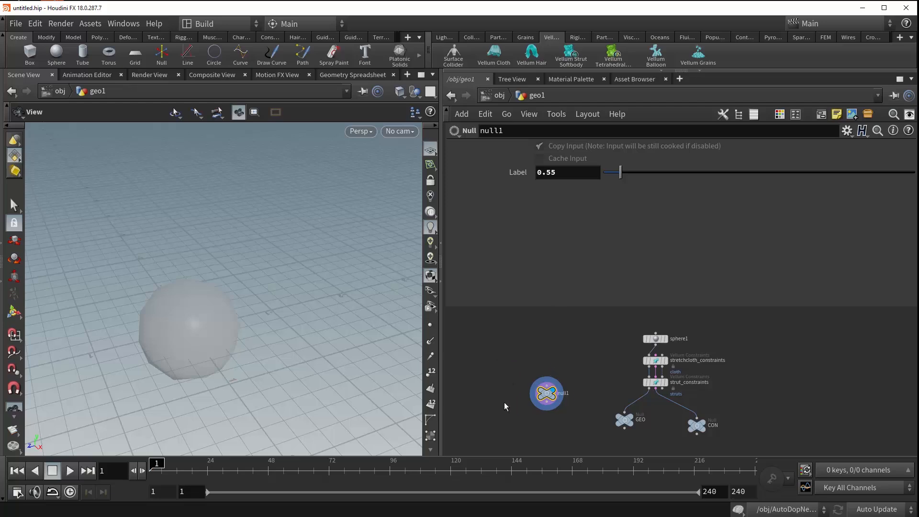
mouse_move(530, 162)
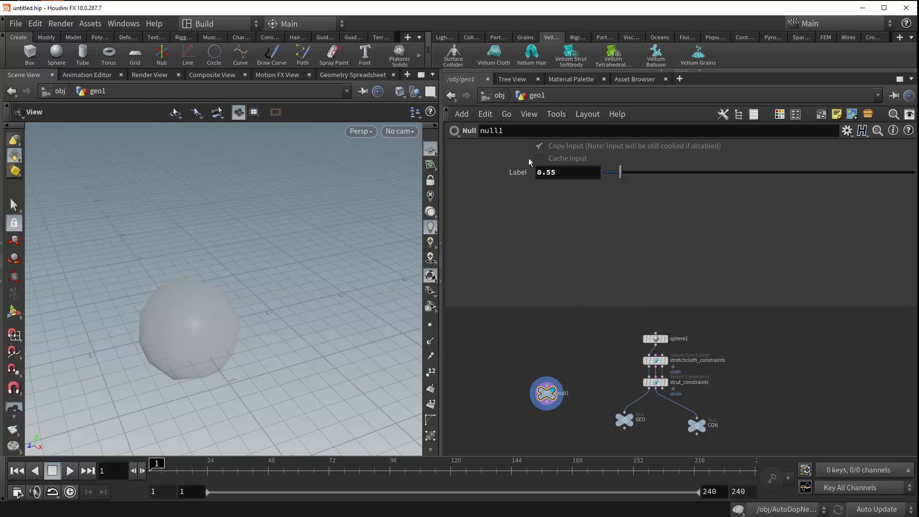
mouse_move(601, 275)
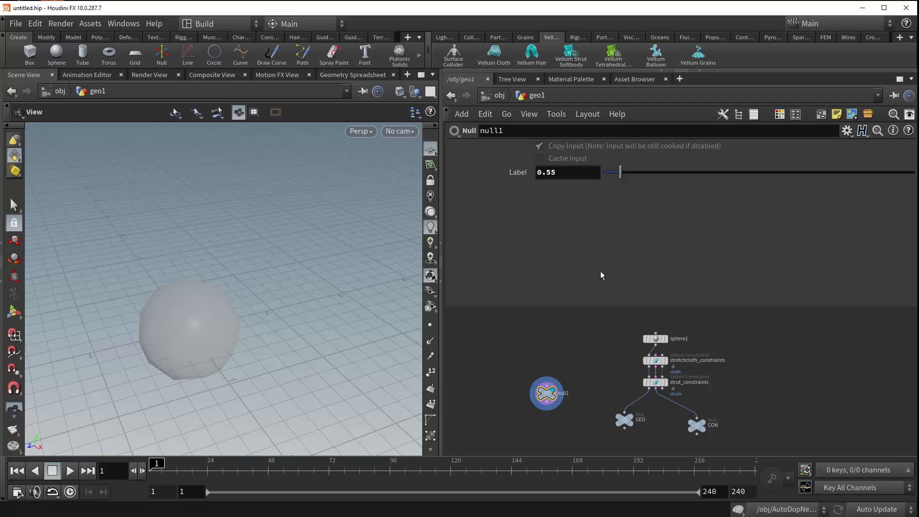
mouse_move(699, 385)
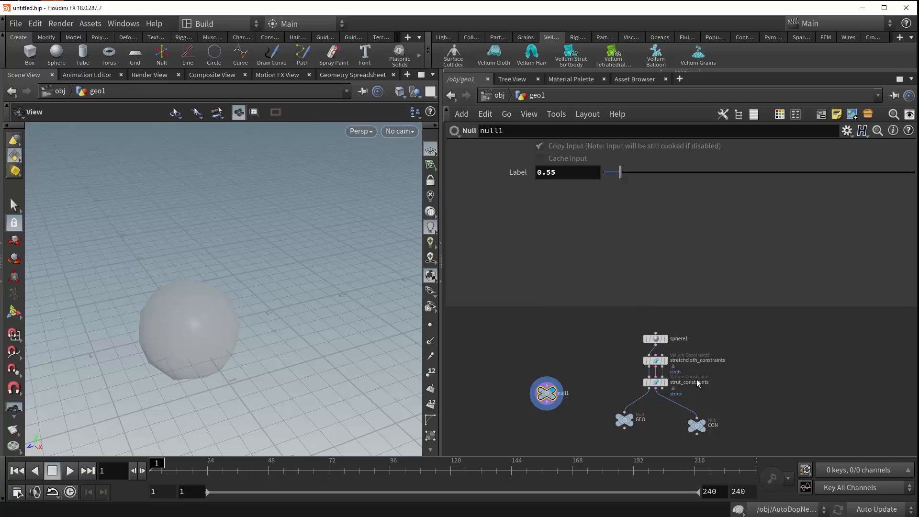
mouse_move(751, 352)
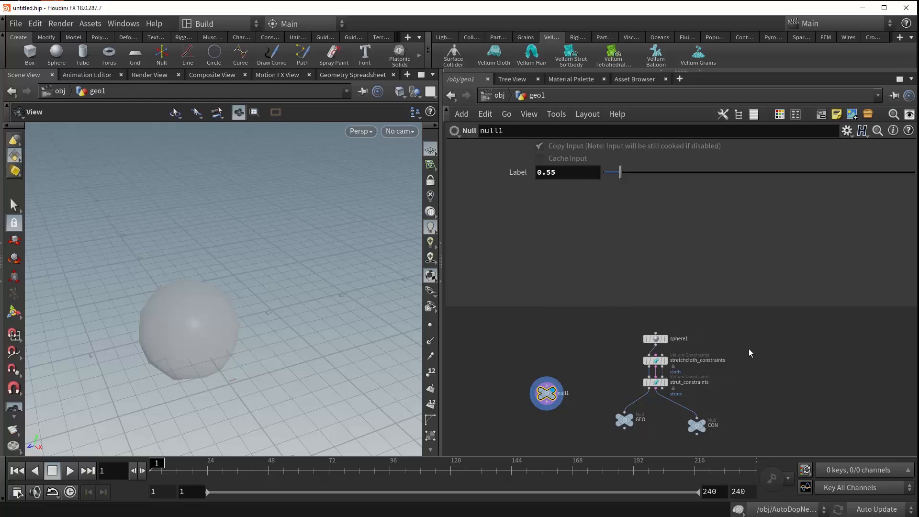